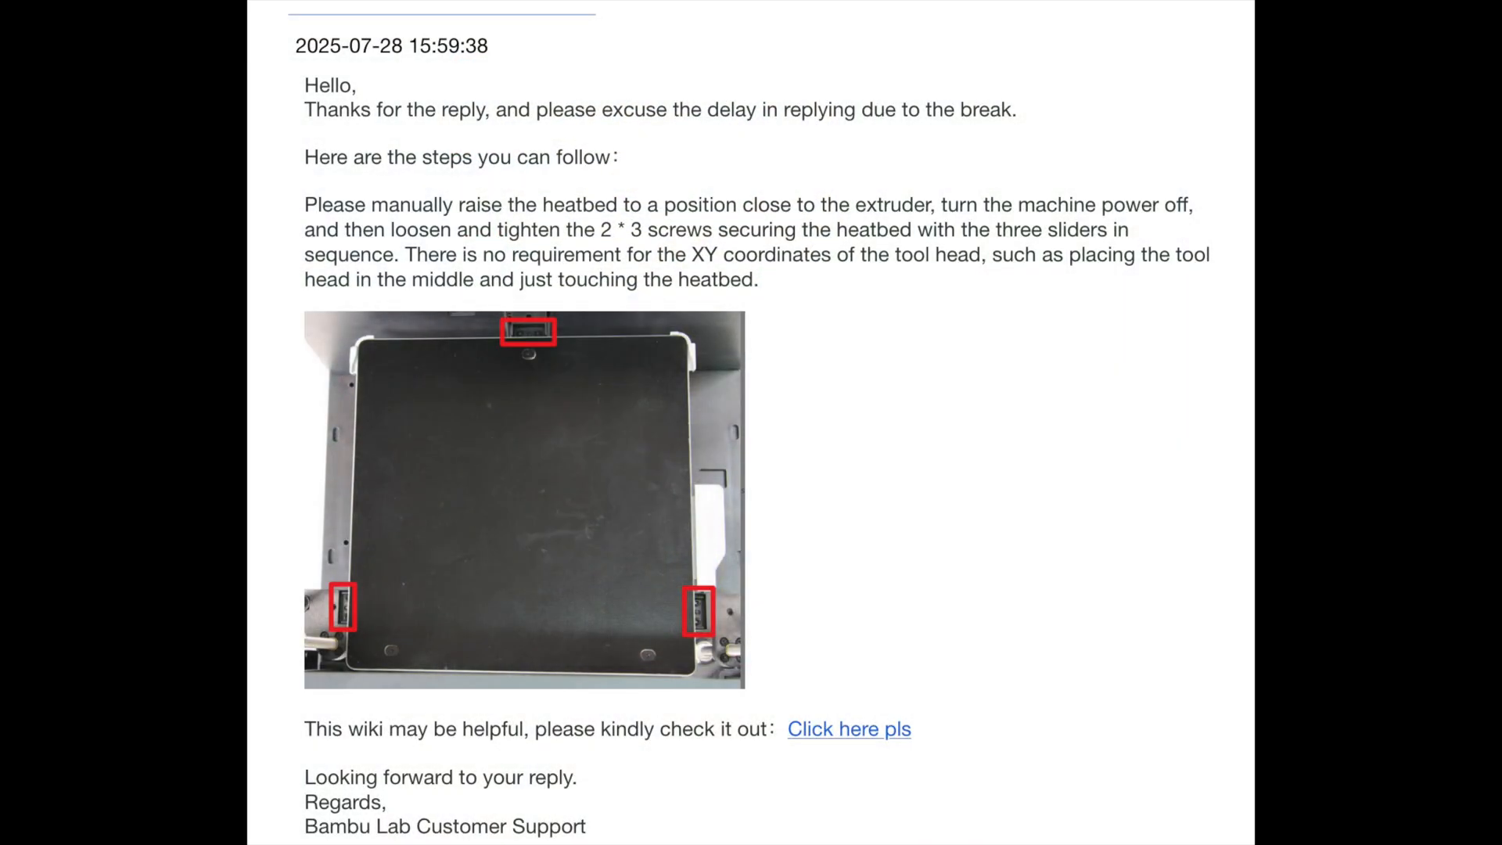
Follow the 'Click here pls' link in the Bambu Lab support email to the heatbed realignment wiki page.
left_click(848, 729)
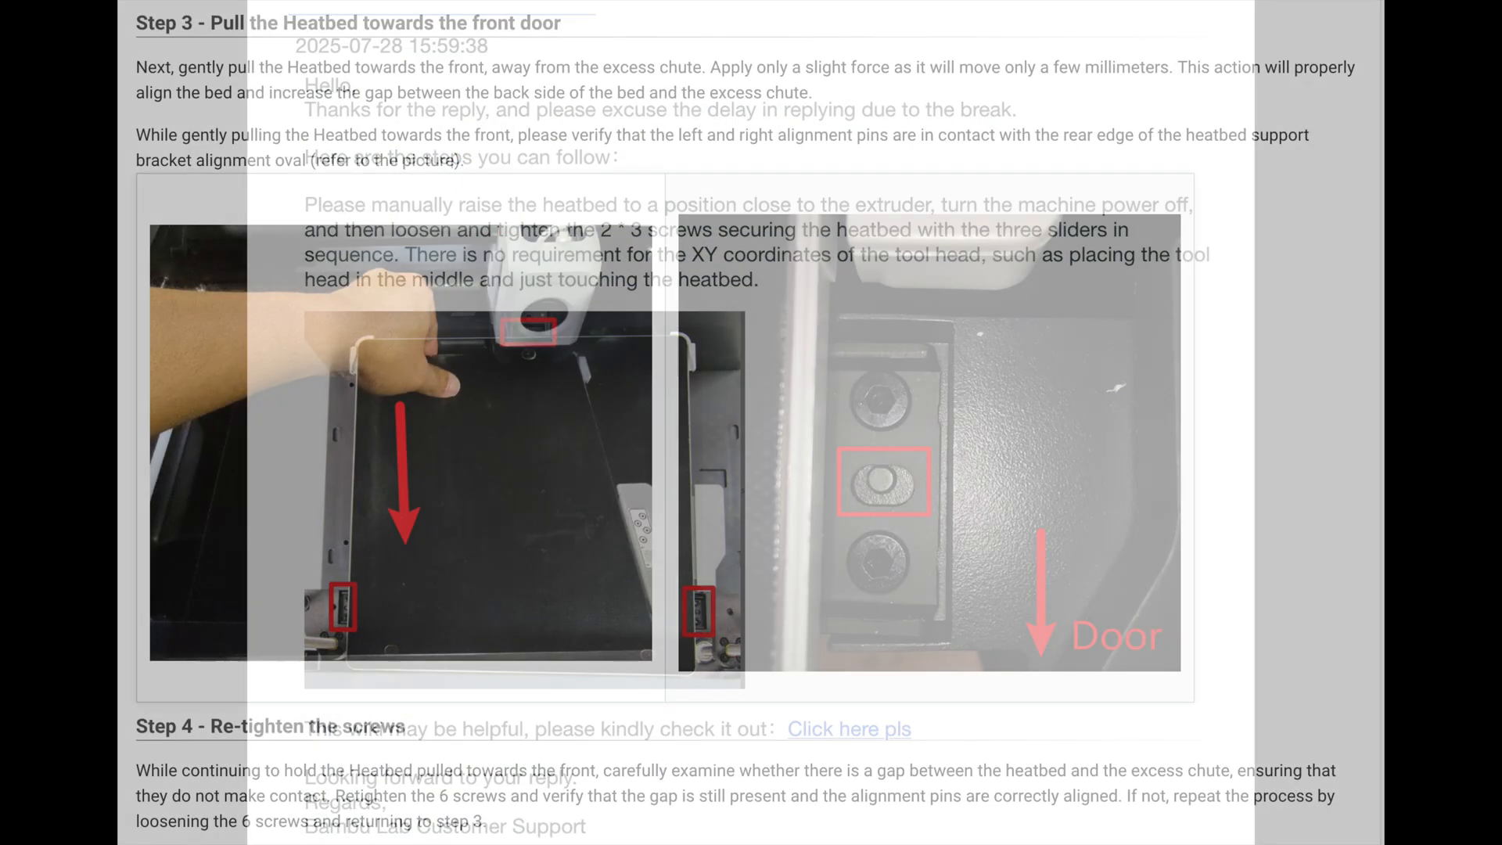